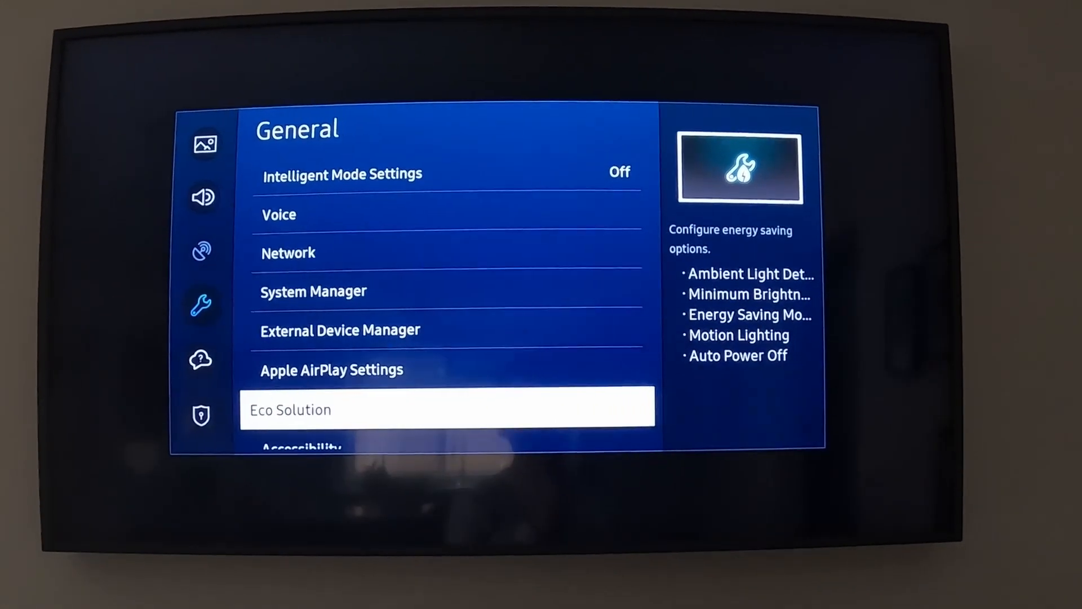
# - Leave General settings and switch to the Picture category, showing Picture Mode Standard
pyautogui.click(447, 410)
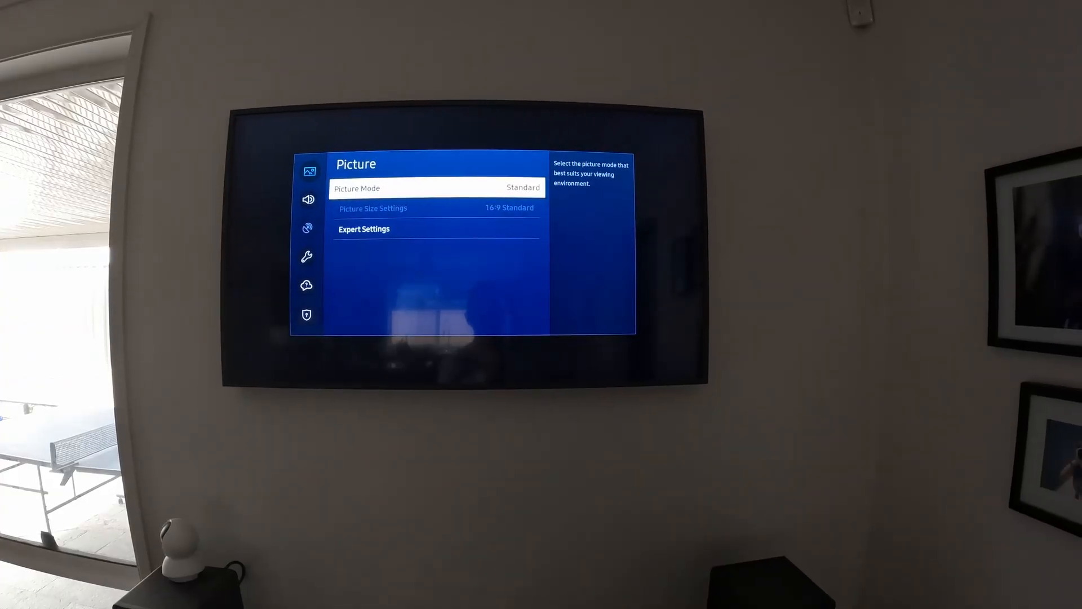
# - Enter Expert Settings, showing Brightness 50, Contrast 50, Sharpness 10, Colour 25, Tint 0
pyautogui.click(364, 229)
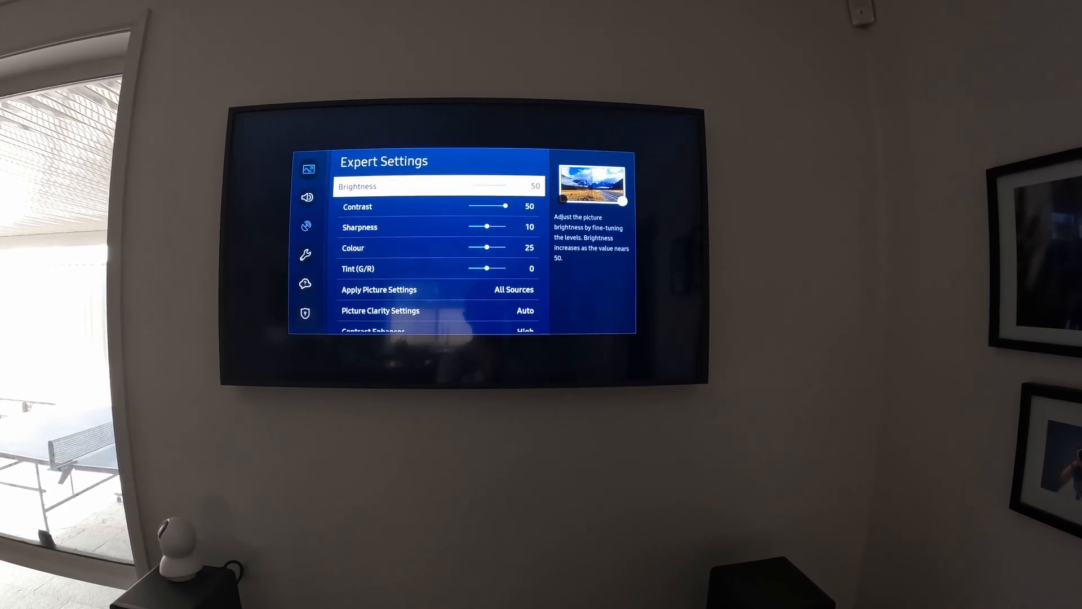